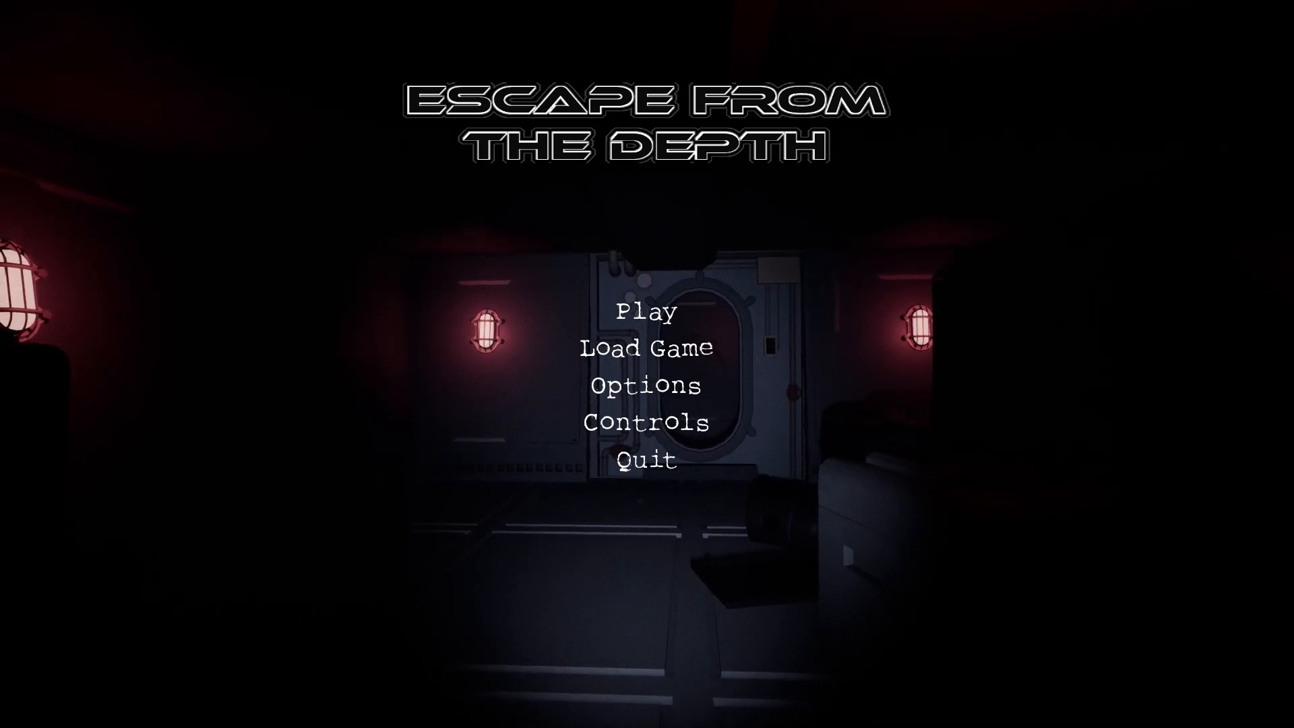
left_click(646, 311)
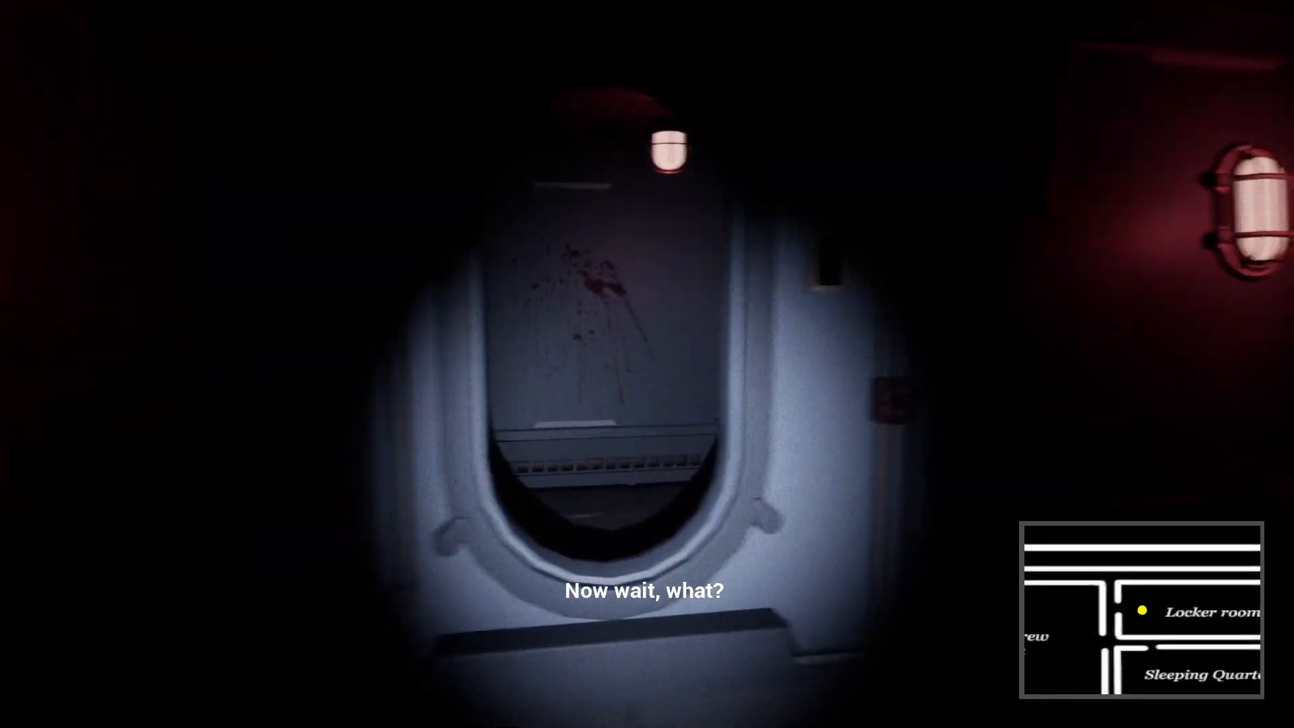
key("Escape")
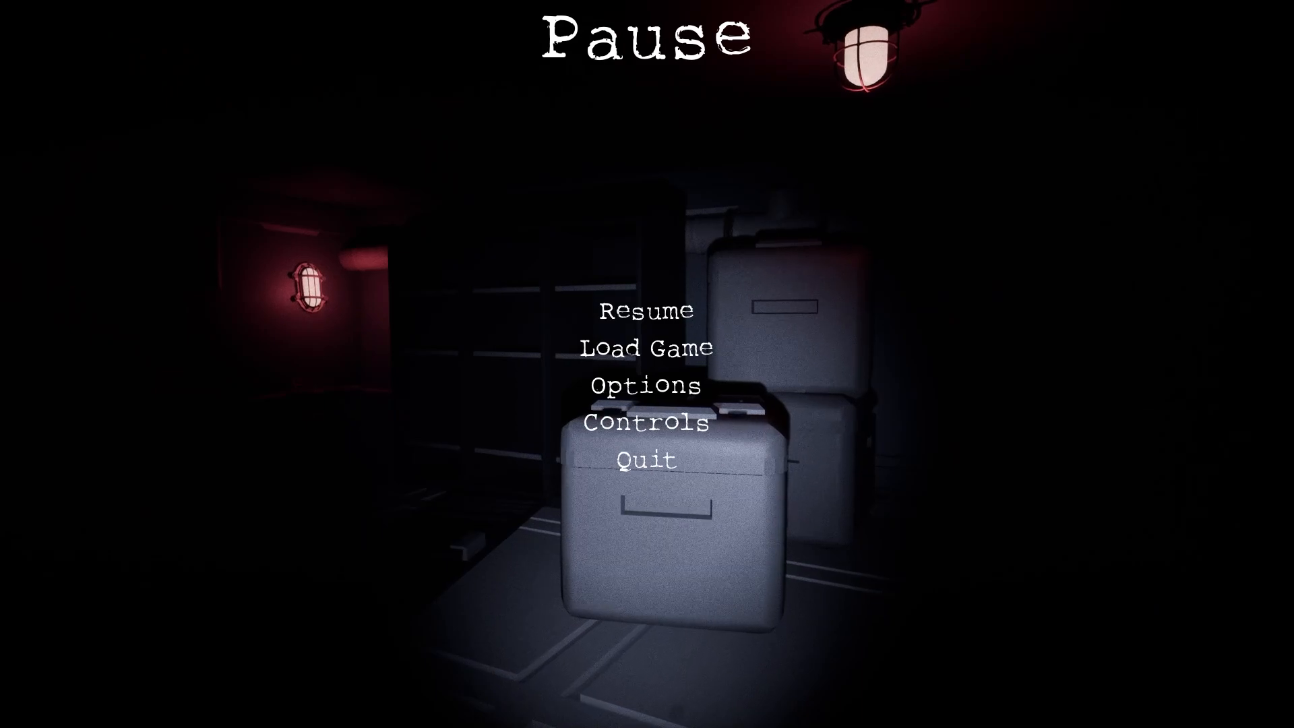
left_click(646, 311)
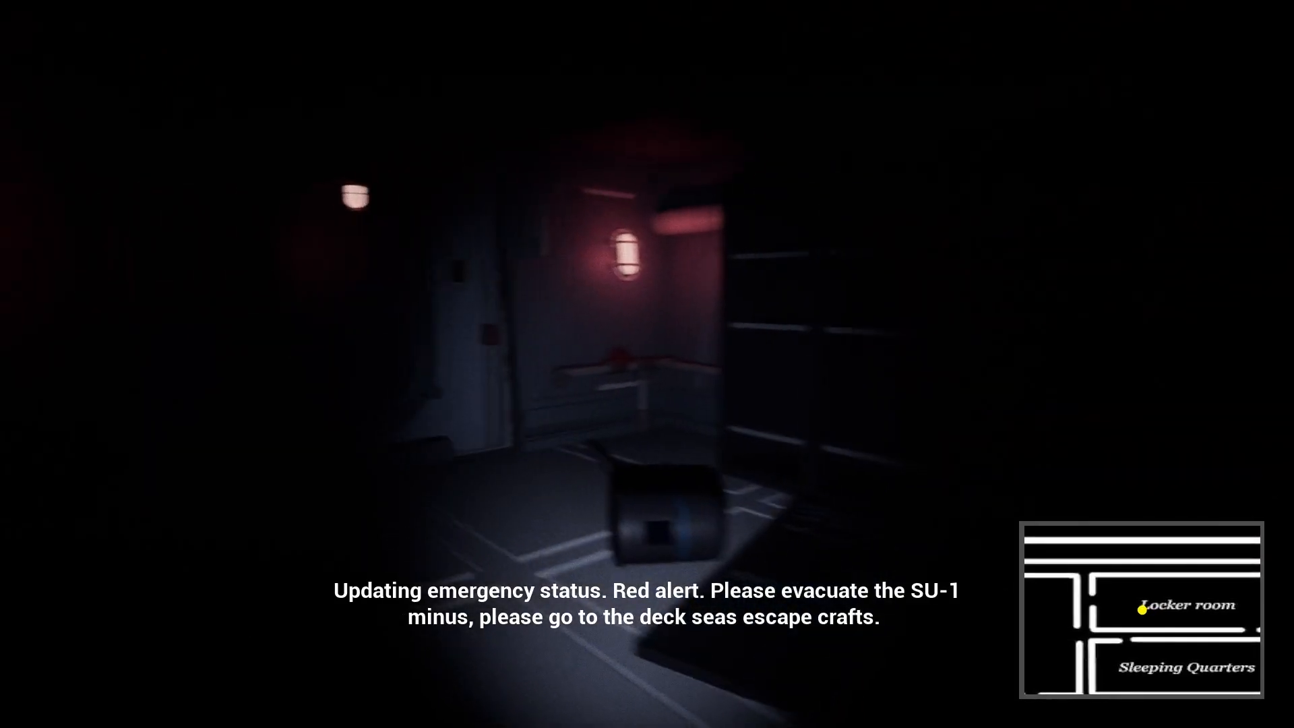